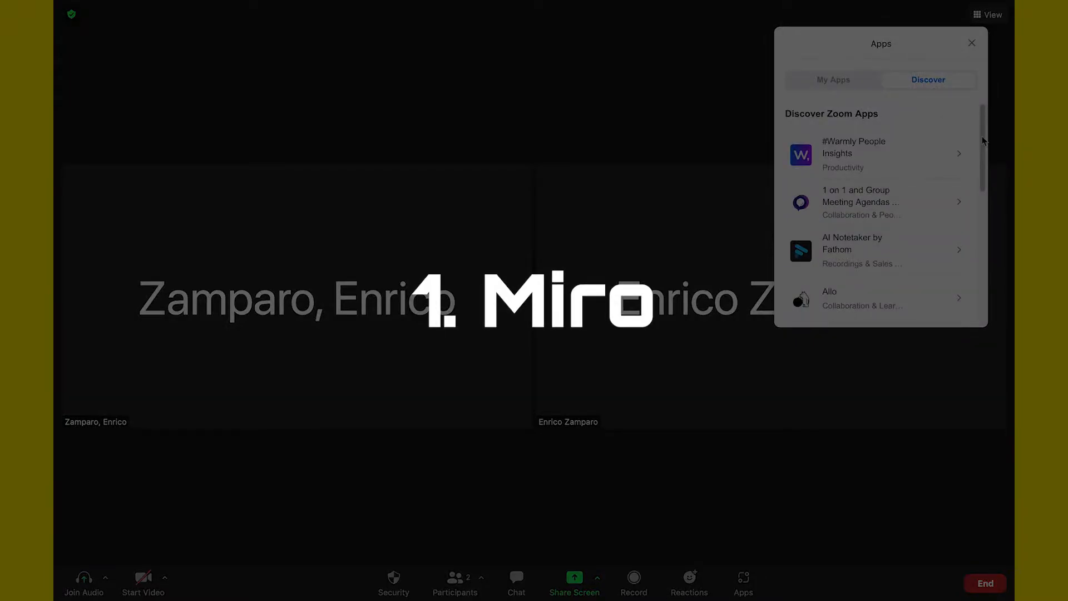
Find Miro in Zoom's app directory, add it and authorize it for the account
scroll(down, 3)
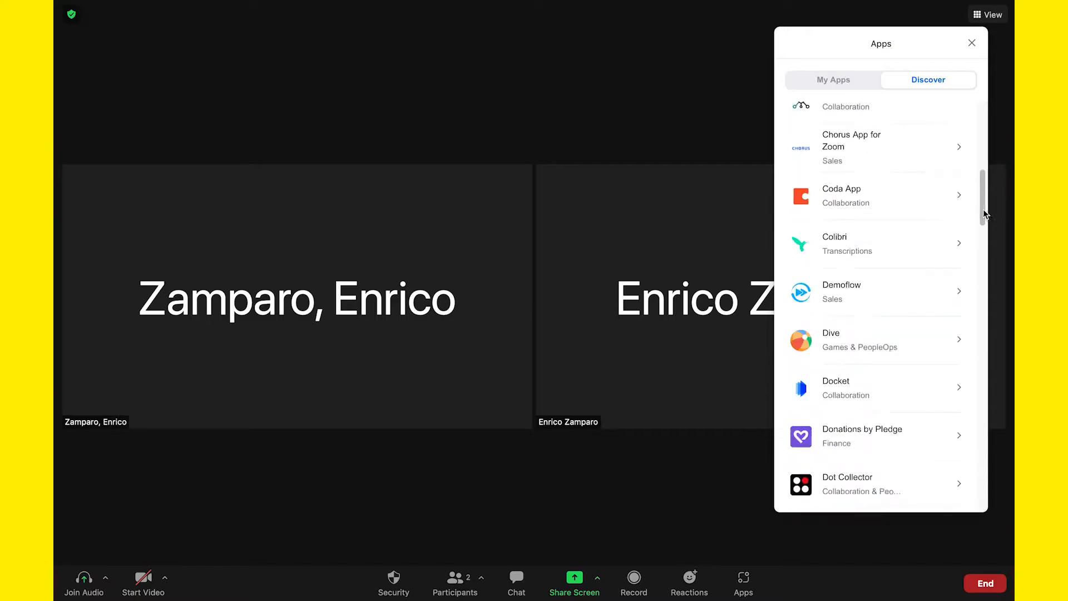
scroll(down, 3)
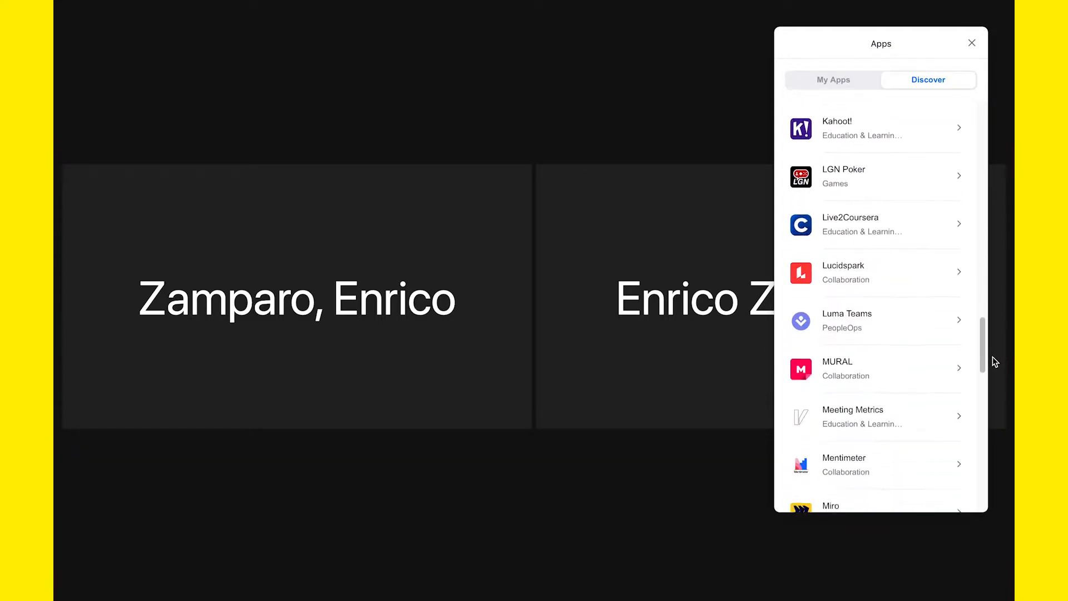
scroll(down, 3)
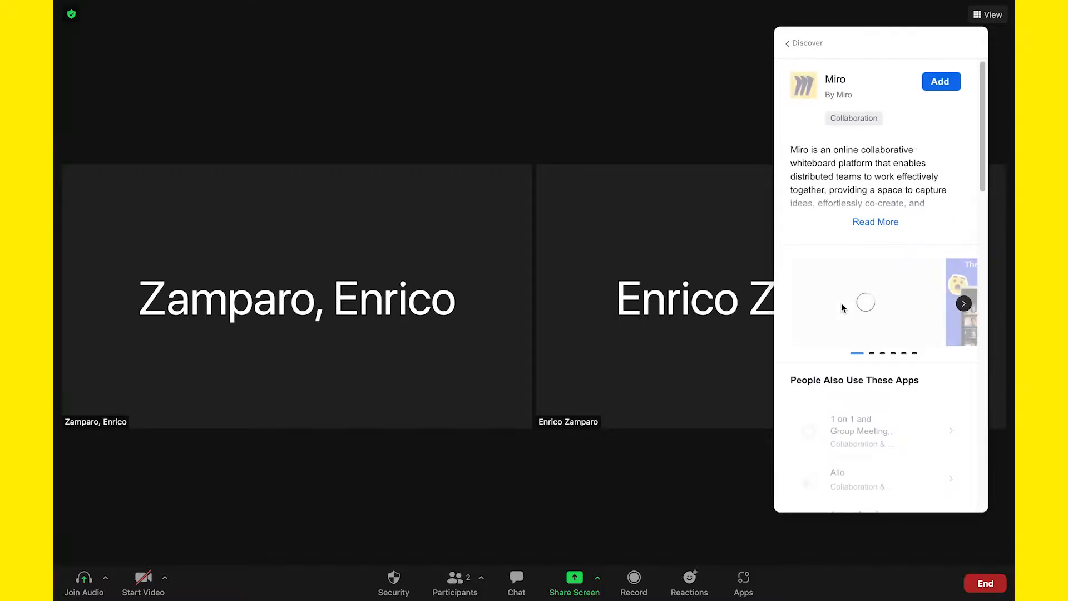
click(940, 81)
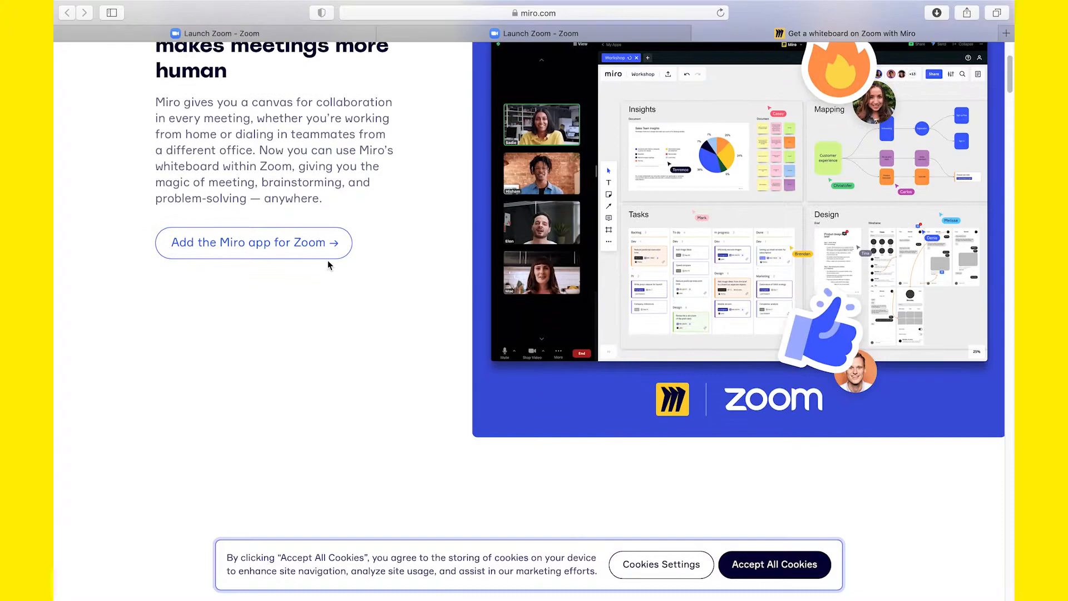
click(252, 241)
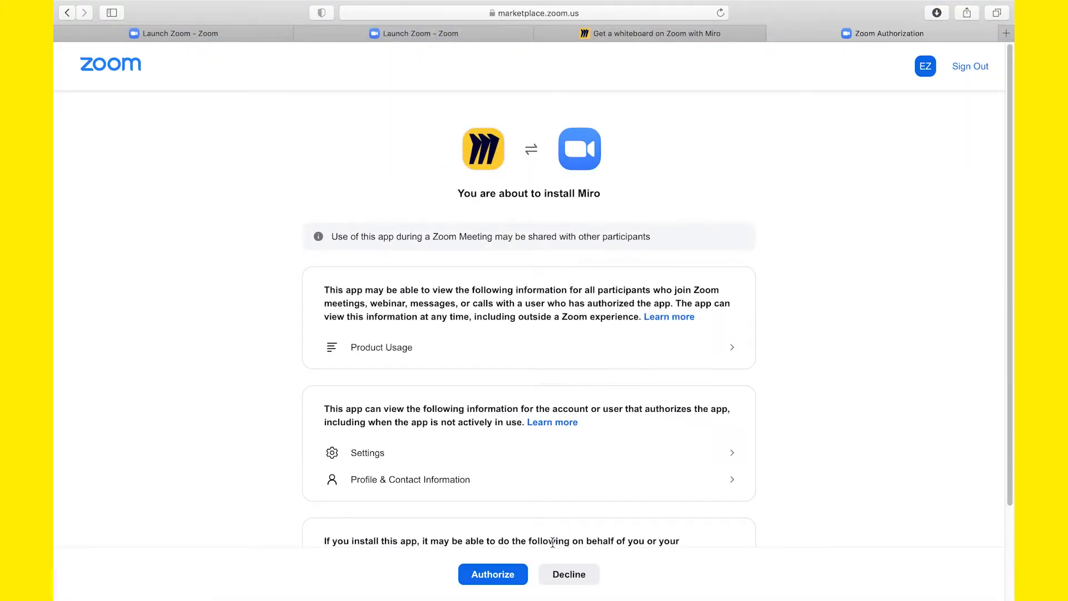
click(493, 574)
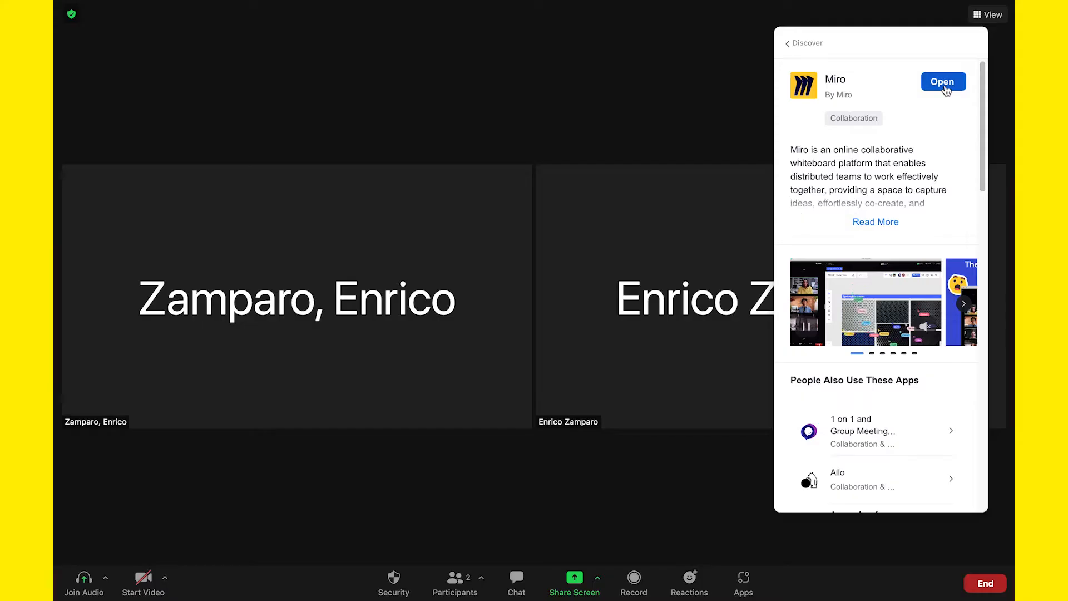
Launch the Miro app from Zoom onto a new untitled board
click(942, 81)
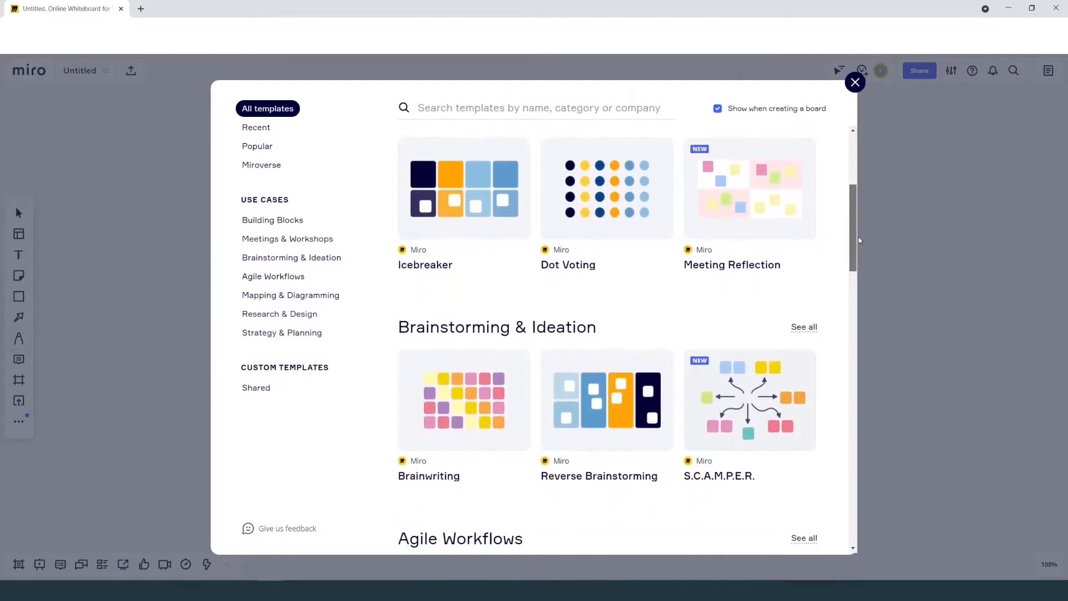
Dismiss the template gallery and send the blank board to all meeting participants
click(855, 81)
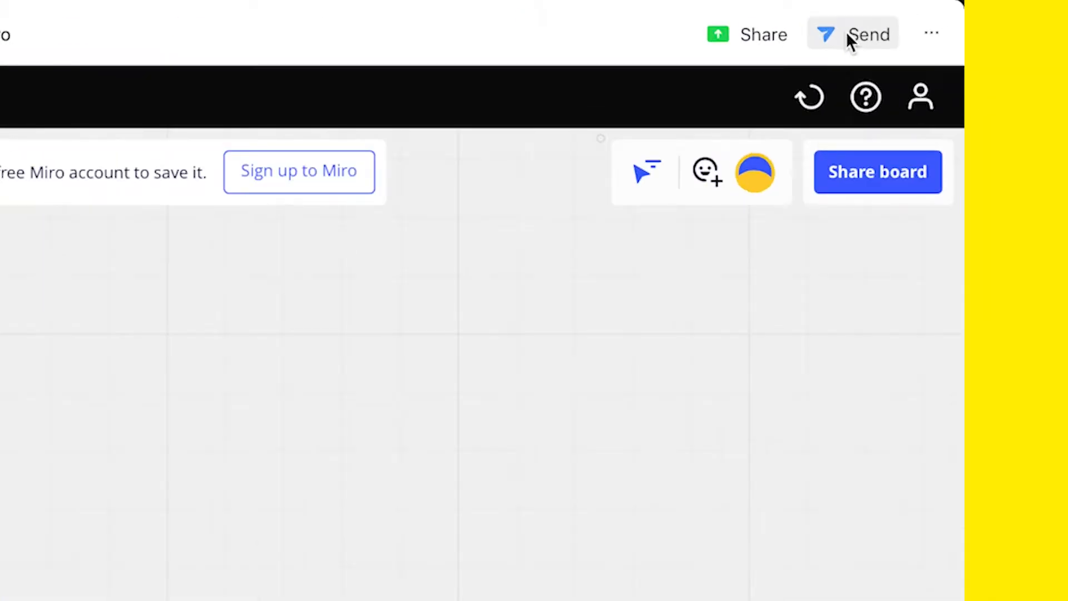
click(866, 33)
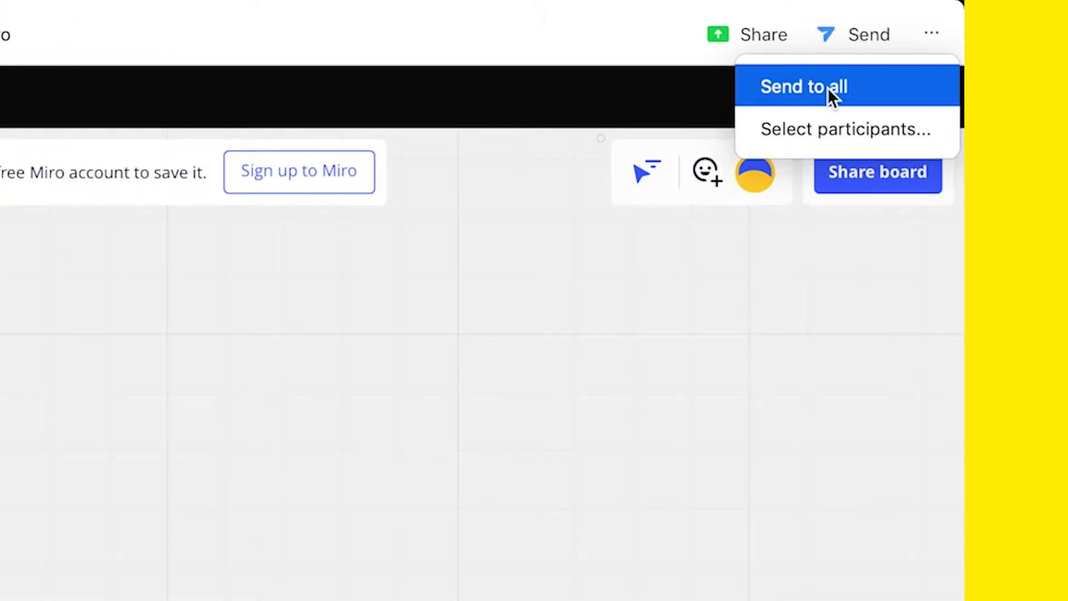
click(803, 86)
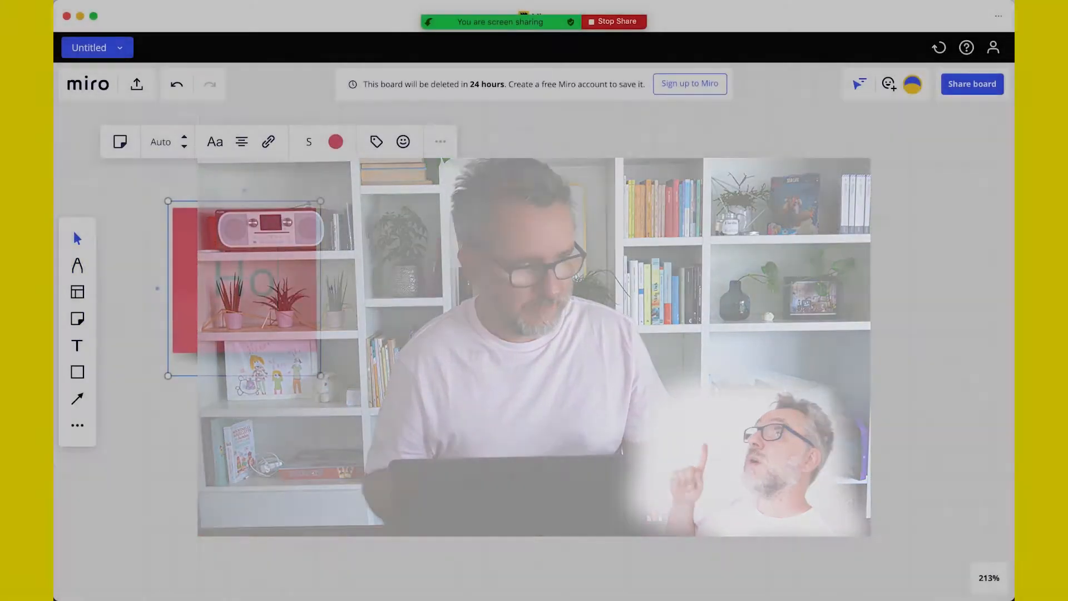
Write the question 'How can we best use Miro on Zoom' and the first answer about audience contribution
text(How can we best use Miro on Zoom?)
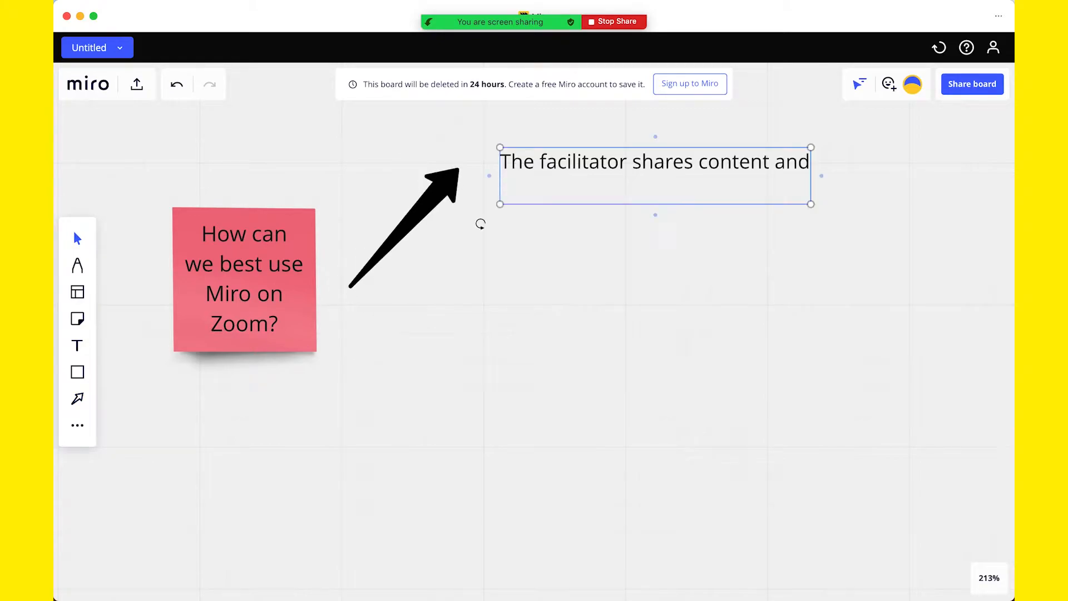
text(doesn't require the)
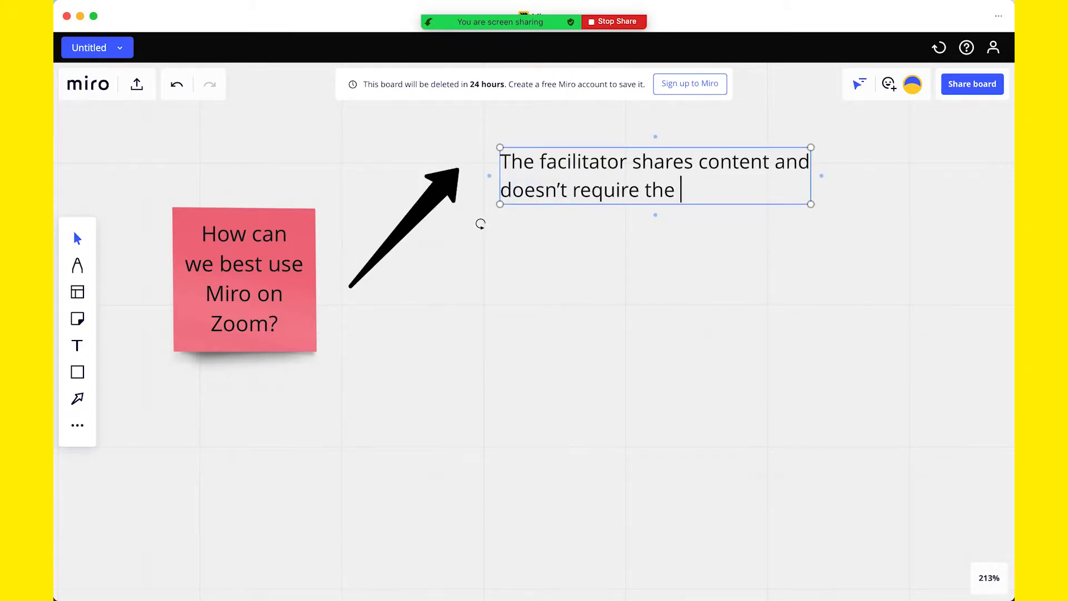
text(contribution of the audience)
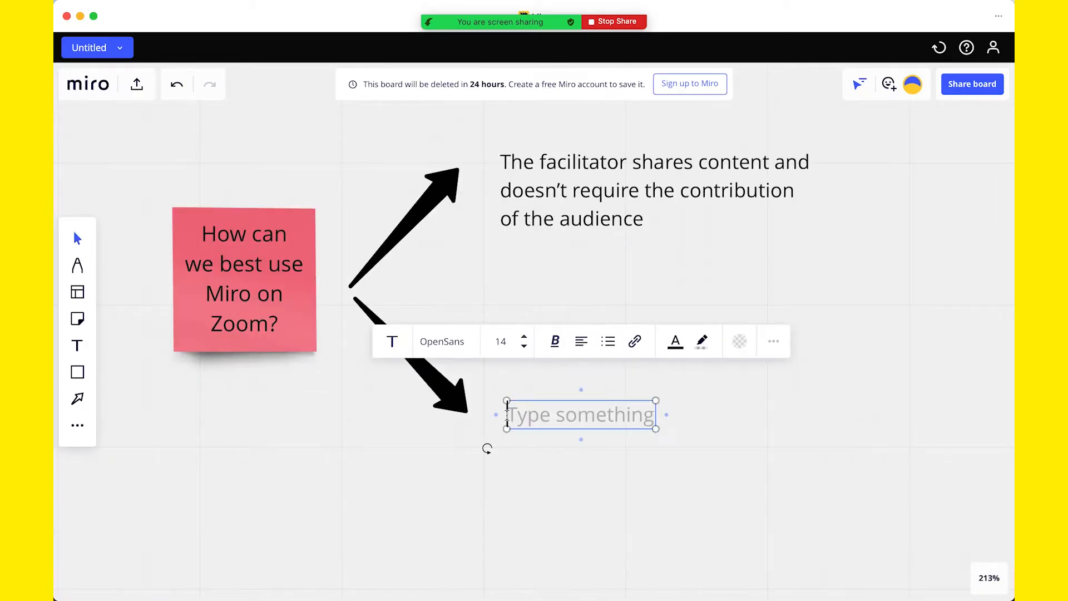
Write the second answer 'In a team meeting where we know that everyone has access'
text(In a team meeting where)
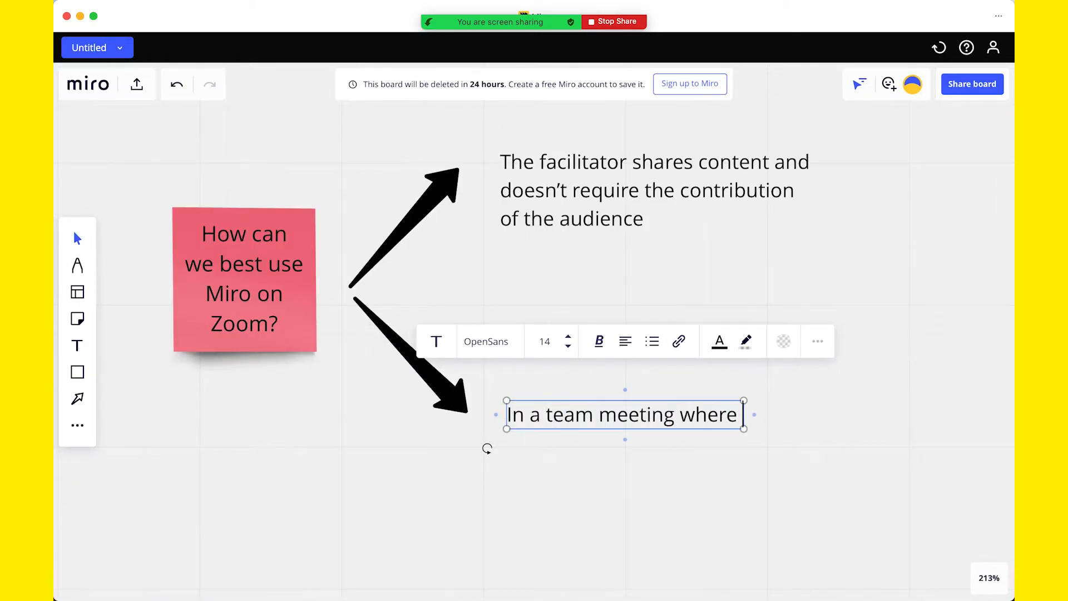
text(we know that everyone has access to the app)
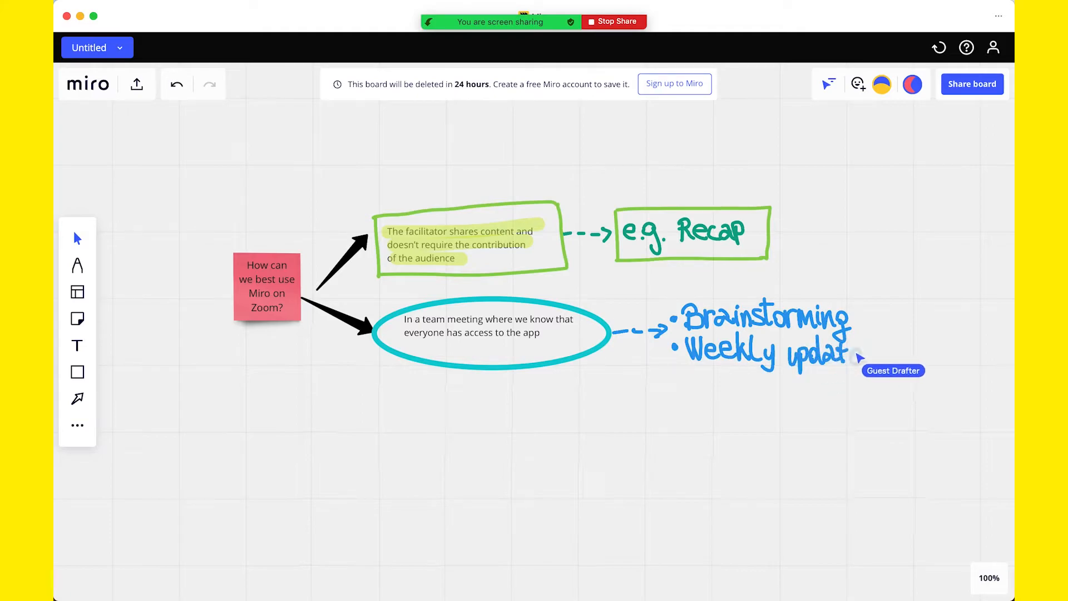
mouse_move(1004, 142)
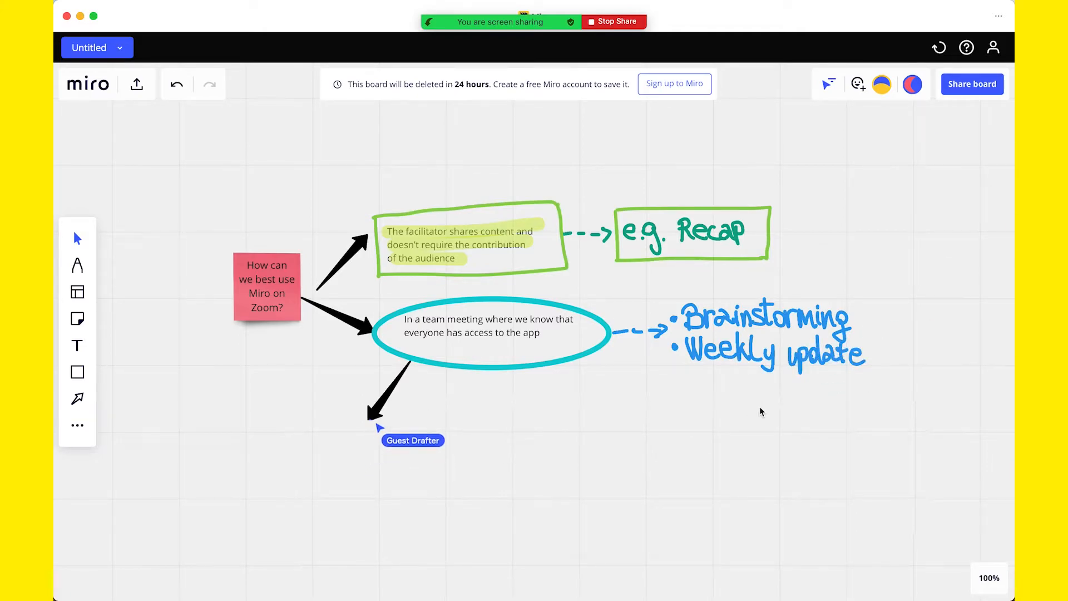
Handwrite the greeting 'Hey I'm here!' below the mind map
text(Hey)
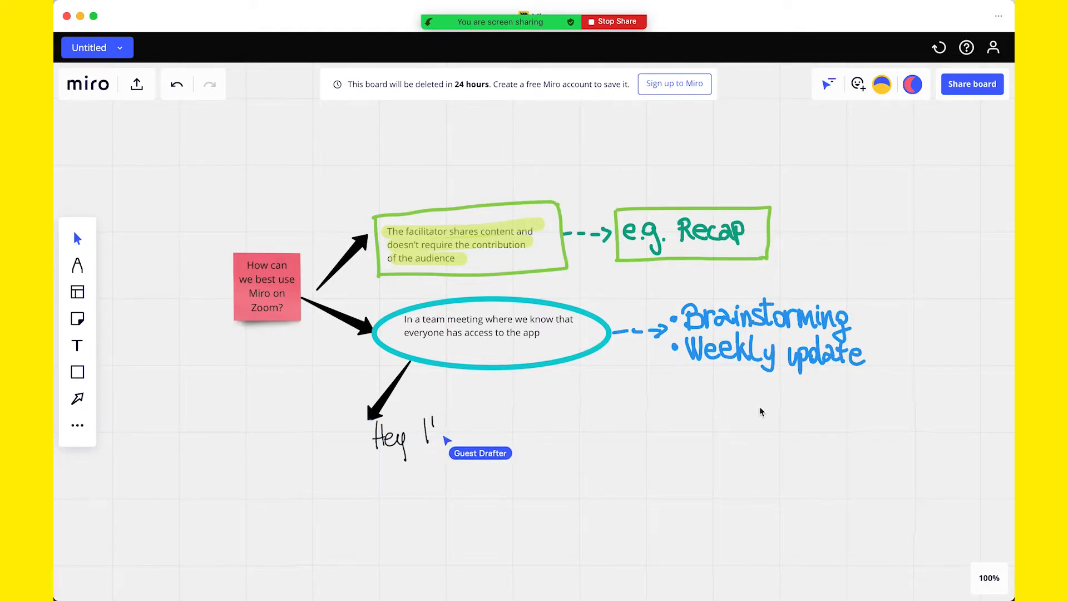
text(I'm here!)
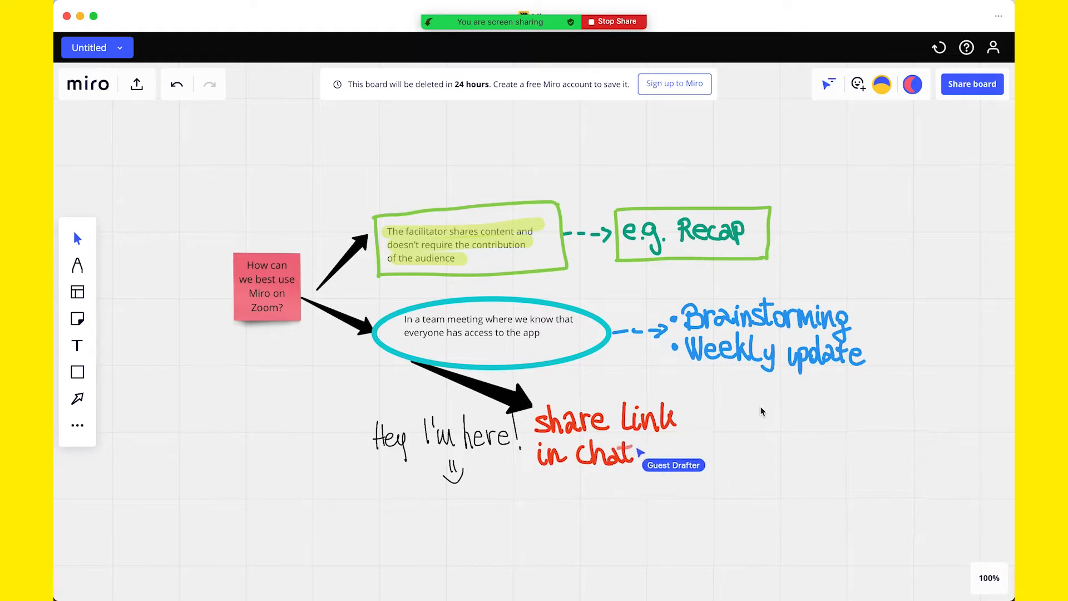
Extend the red note with 'for those who don't have the APP!'
text(for those who don't have the APP!)
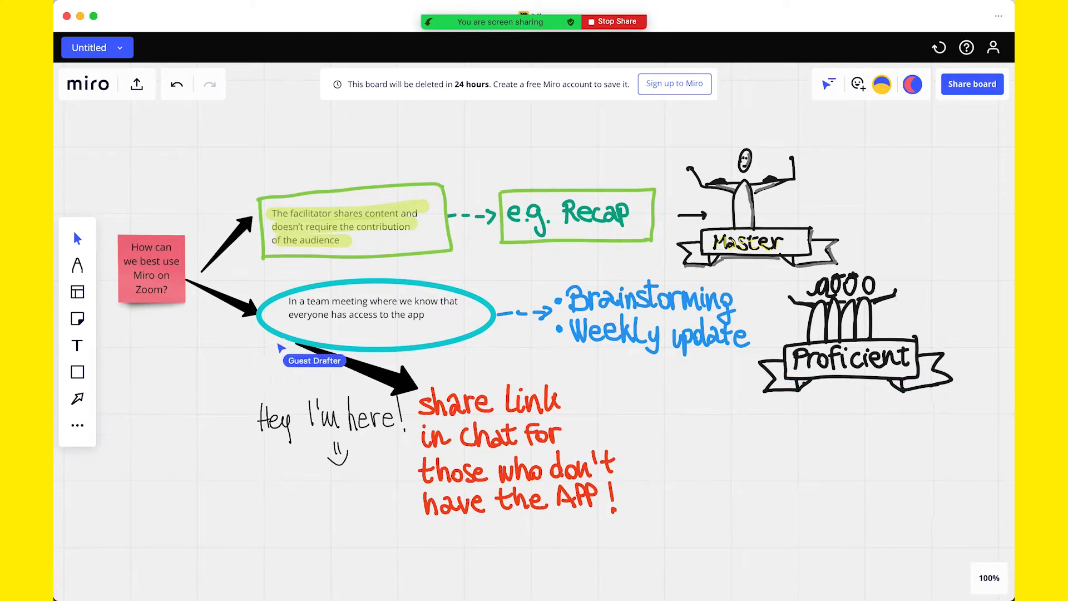
mouse_move(810, 394)
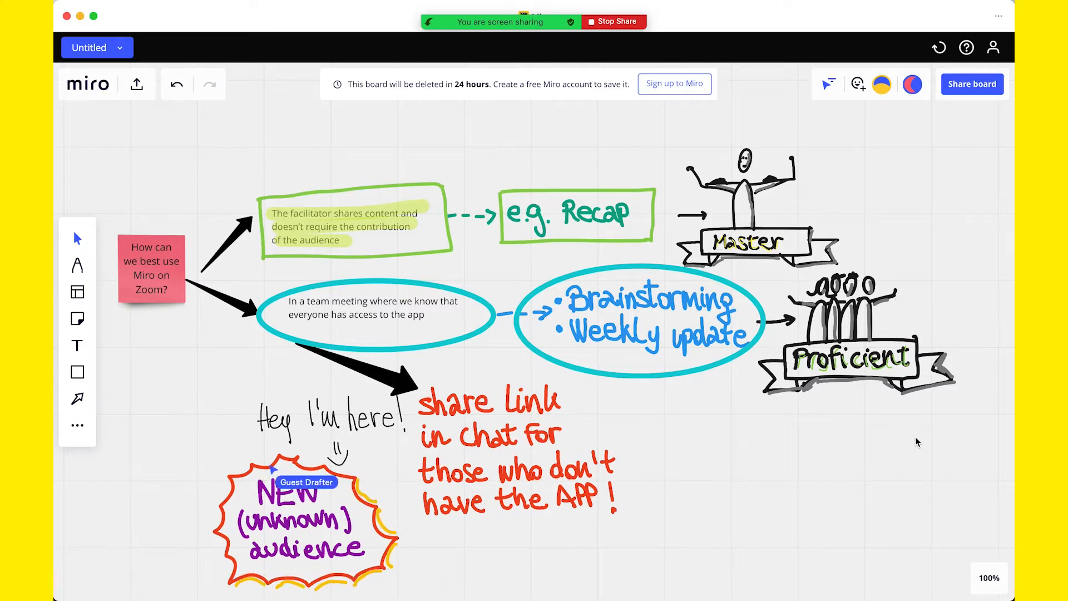
mouse_move(426, 514)
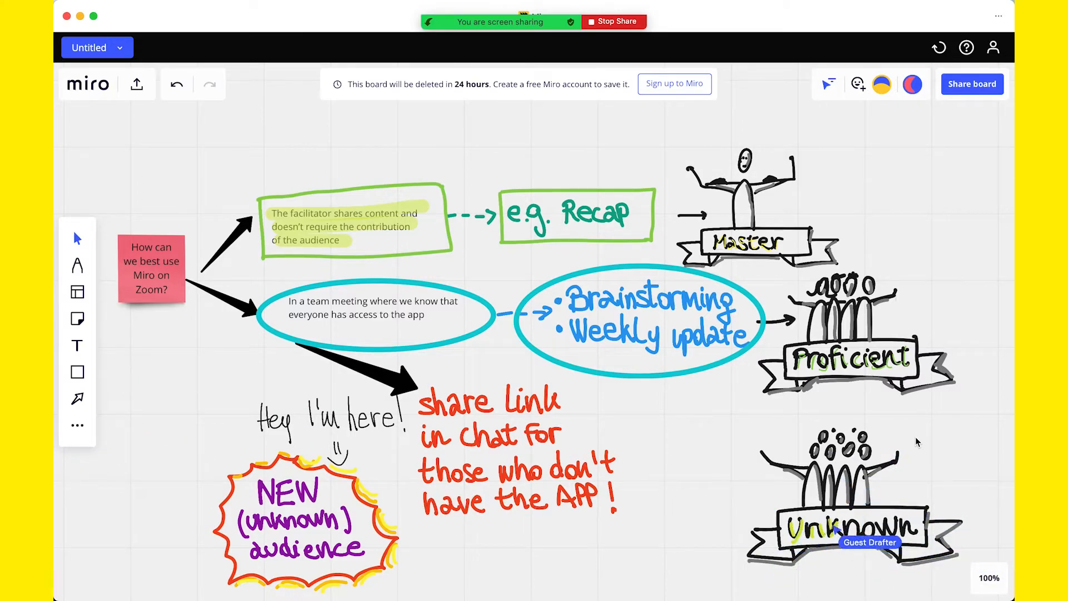
mouse_move(148, 397)
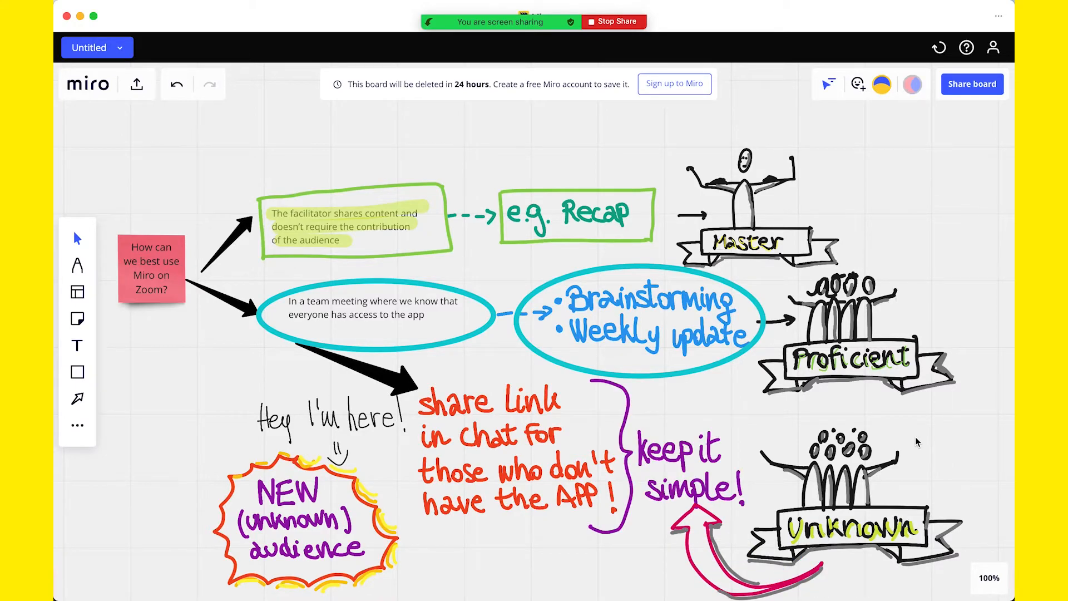
Add a 'SIGN UP?' sticky note outlined by a star, checking the export and share menus
click(135, 83)
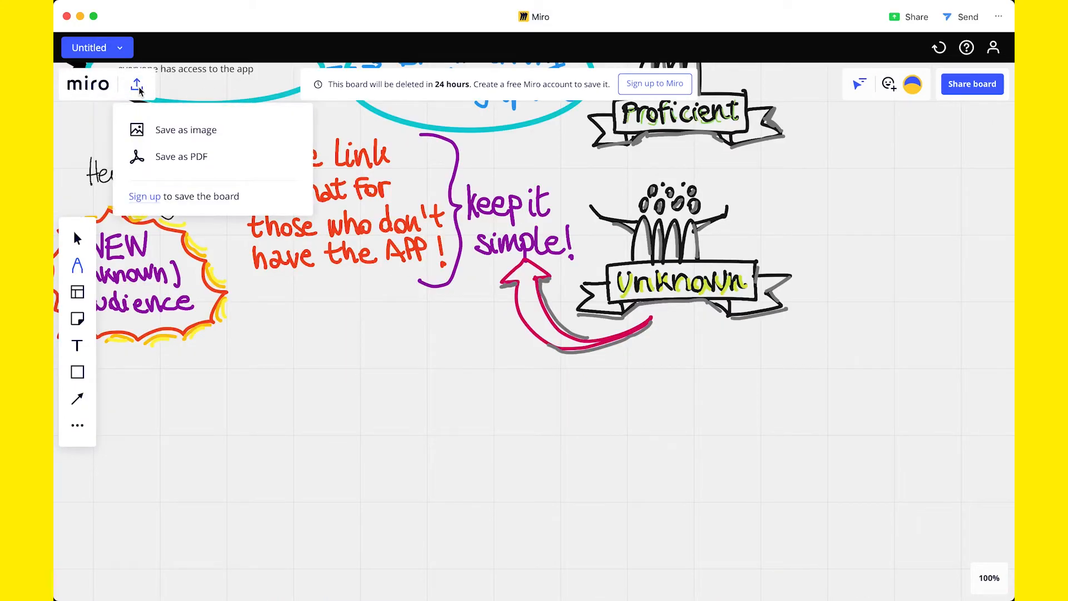
mouse_move(181, 155)
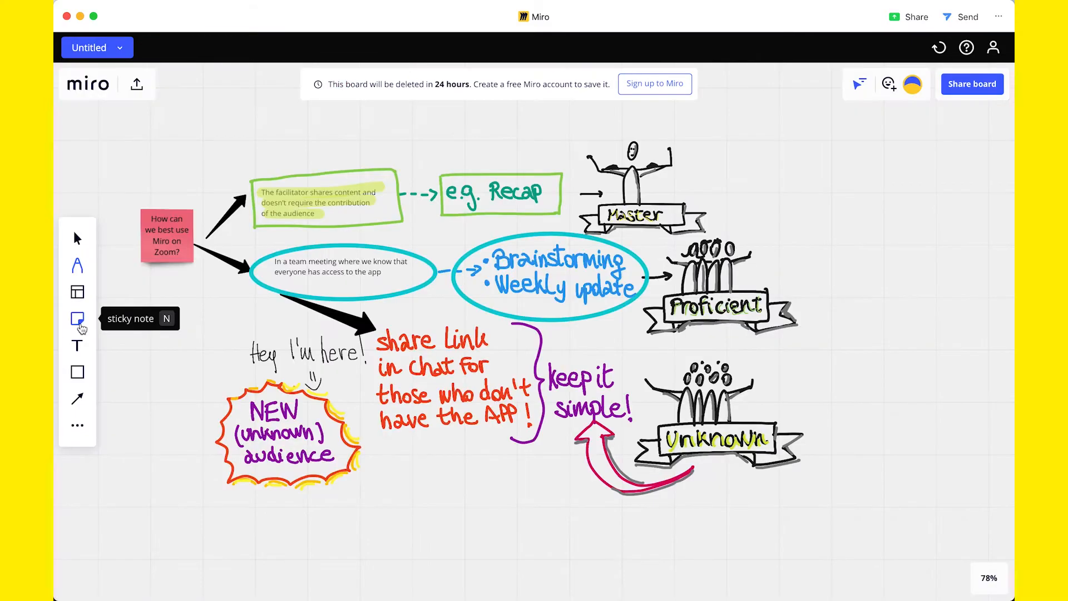
click(76, 319)
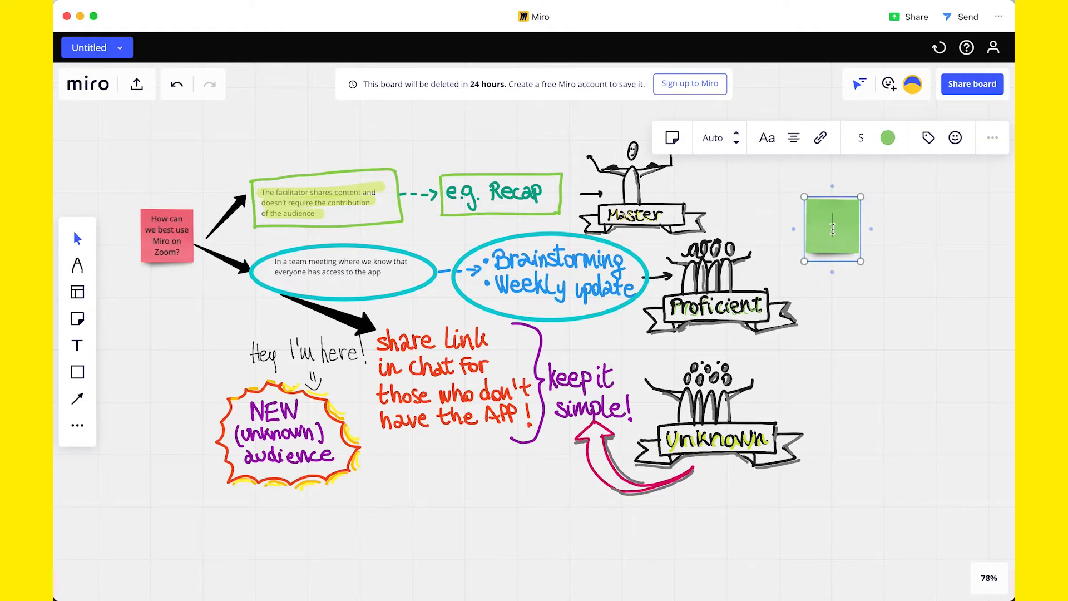
text(SIGNUP?)
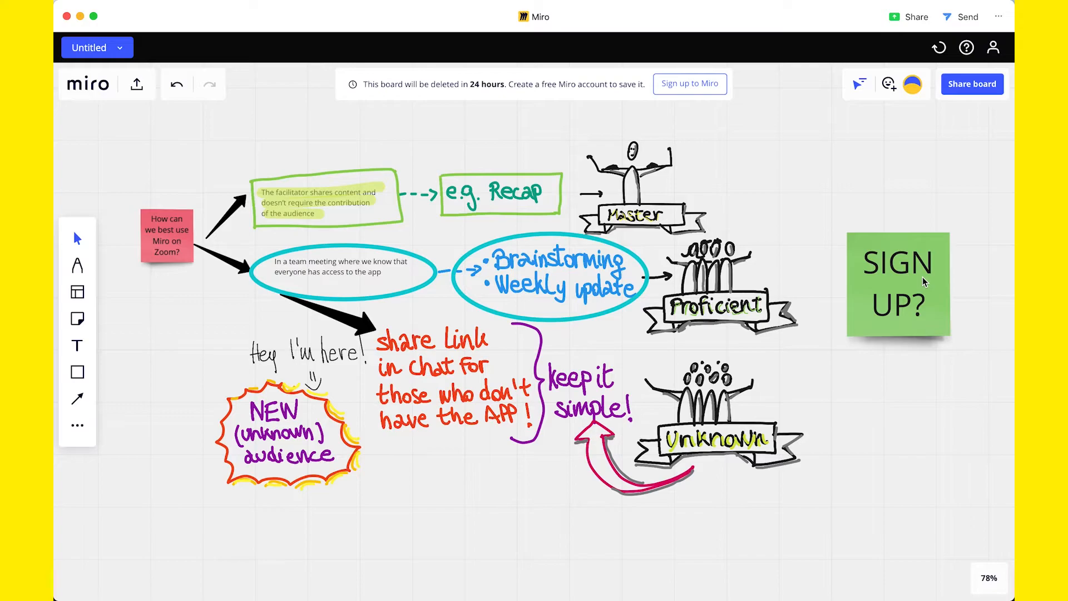
click(77, 371)
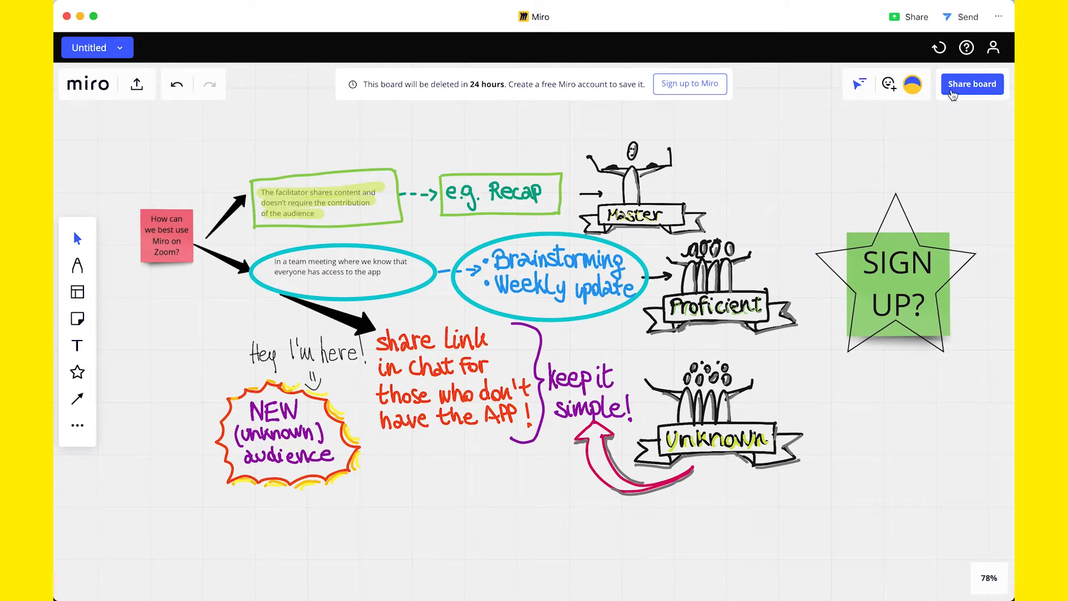
click(679, 17)
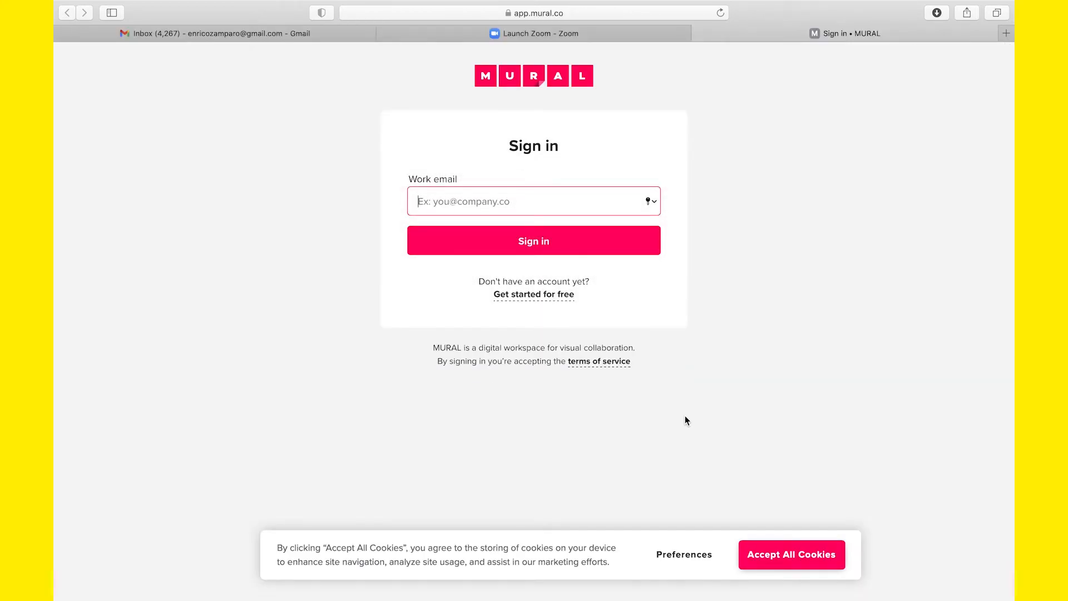
mouse_move(726, 247)
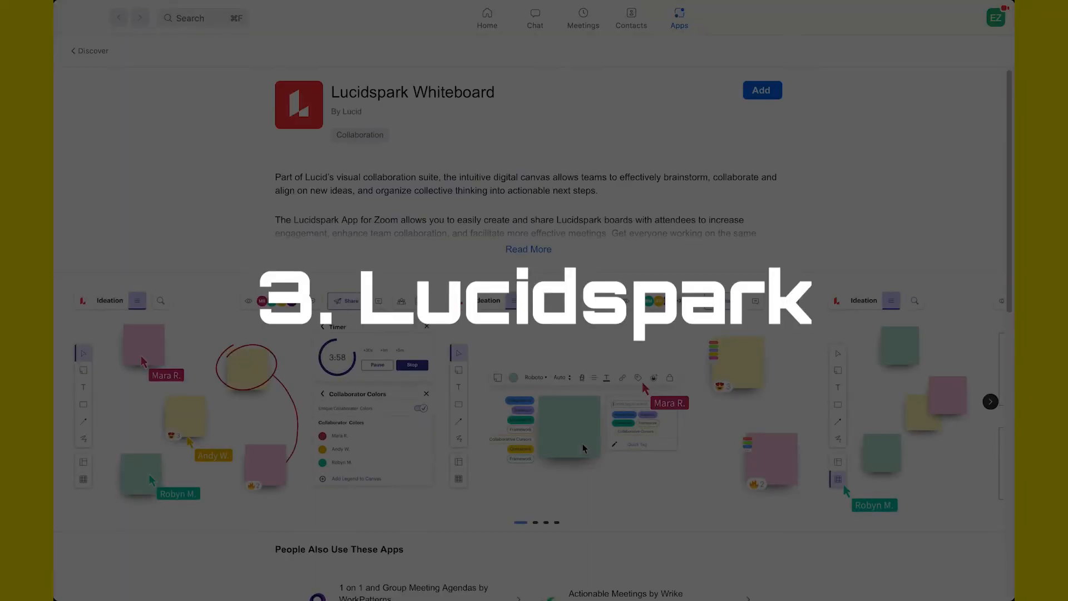
Start a blank Lucidspark board and browse its Brainstorming and ideation templates
click(761, 90)
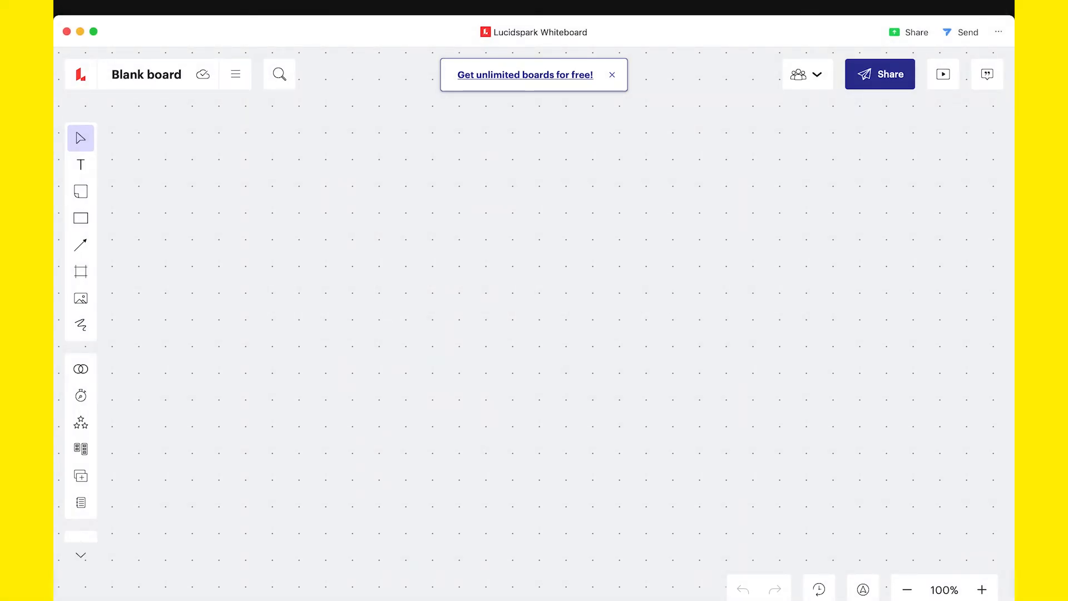
click(235, 75)
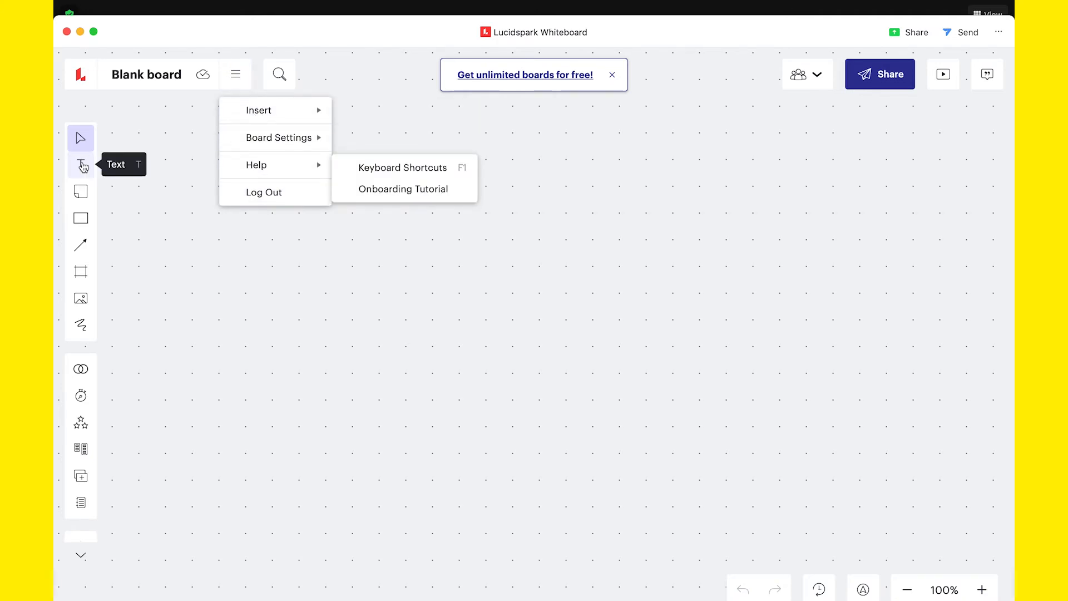
click(807, 74)
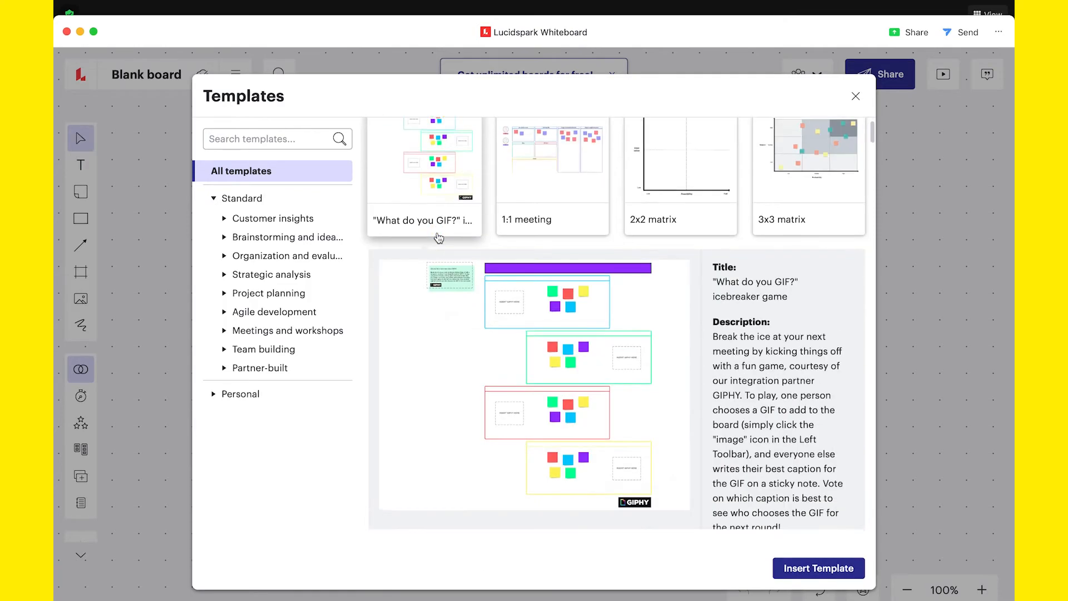
click(287, 237)
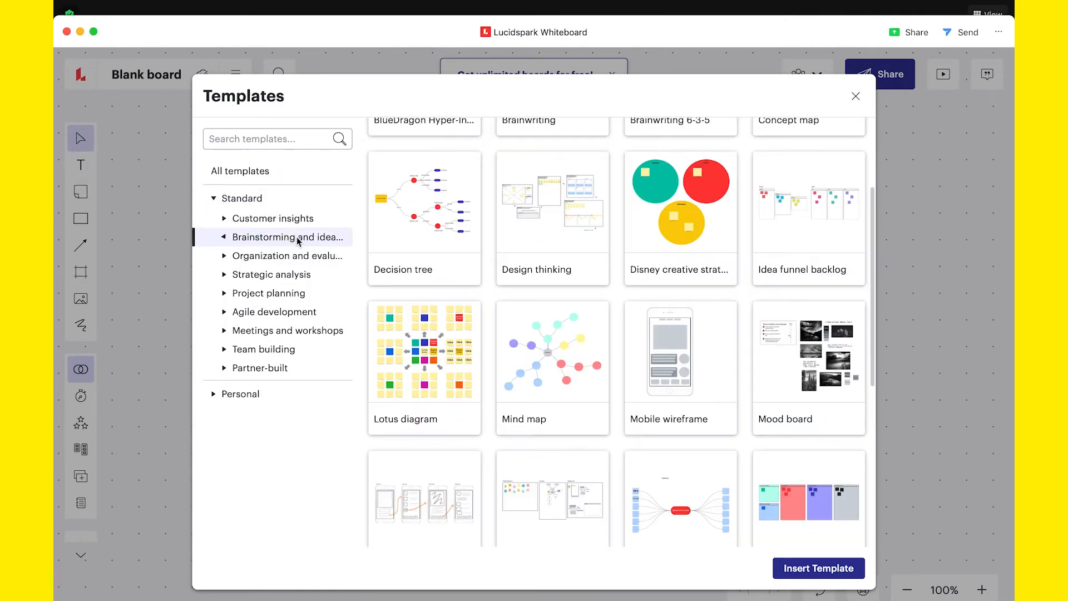
click(855, 96)
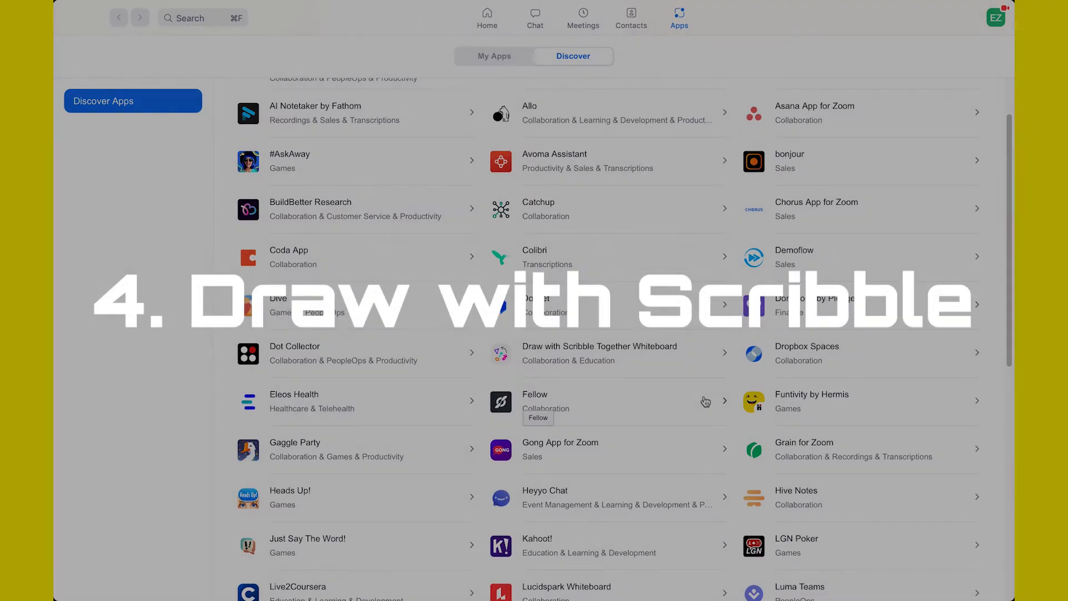
Add Scribble Together to Zoom, accept the terms, create a board and handwrite 'Hi there'
click(600, 353)
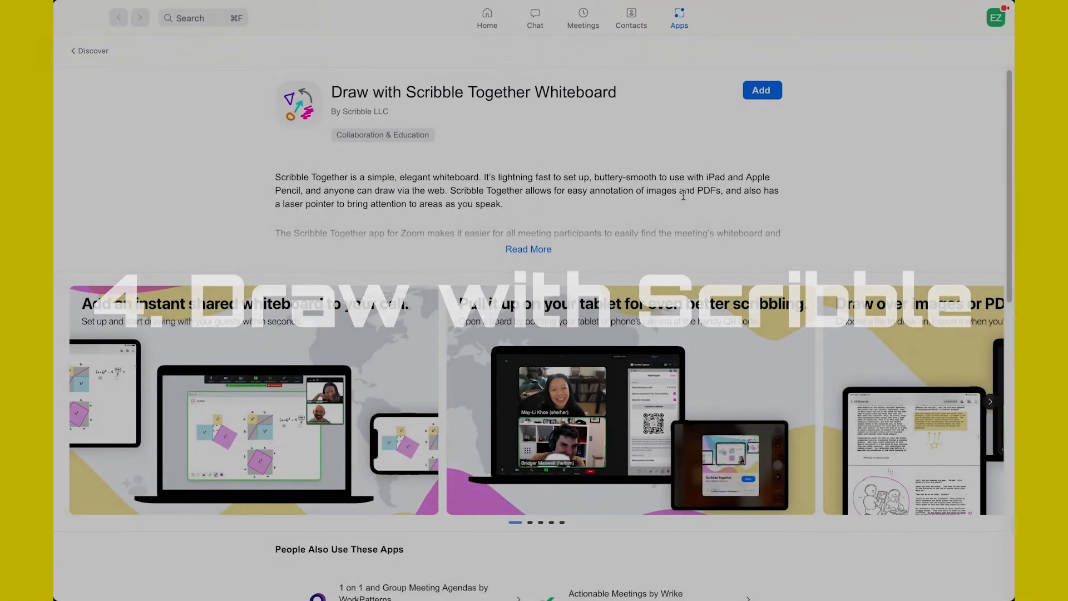
click(761, 90)
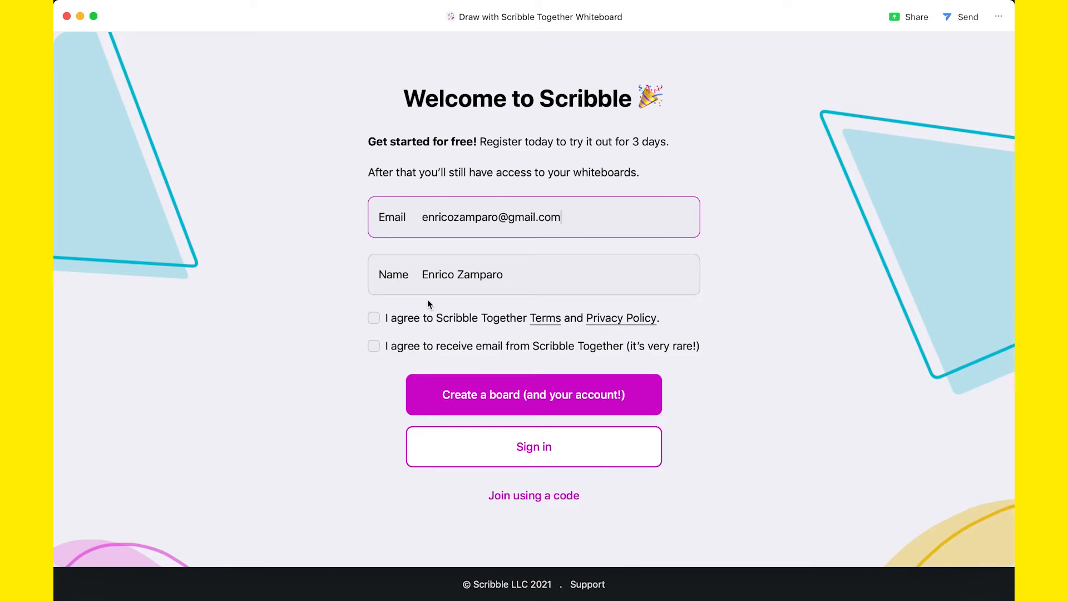
click(374, 318)
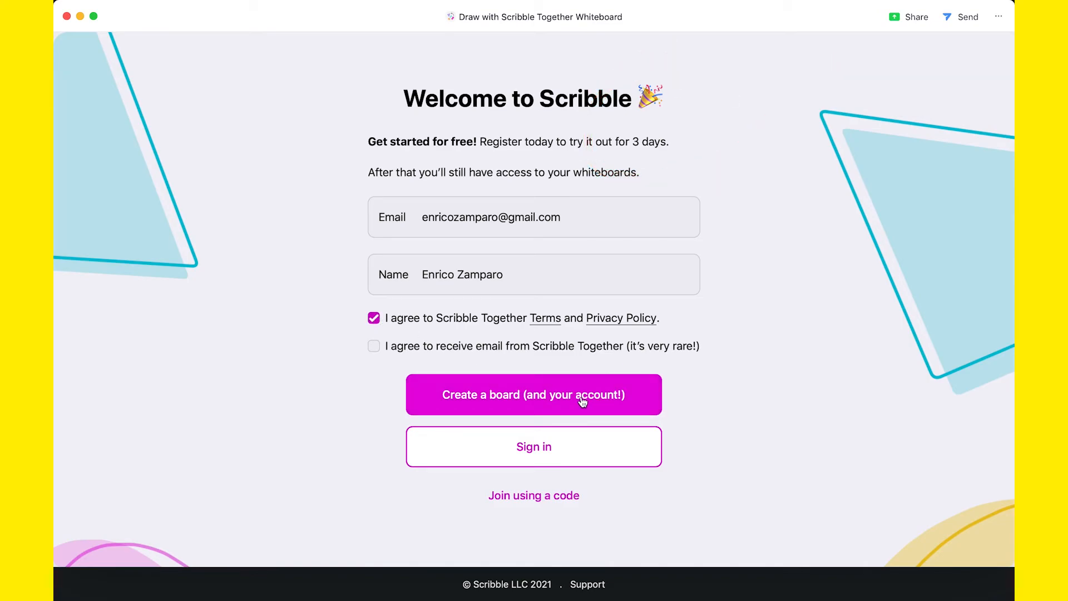
click(533, 394)
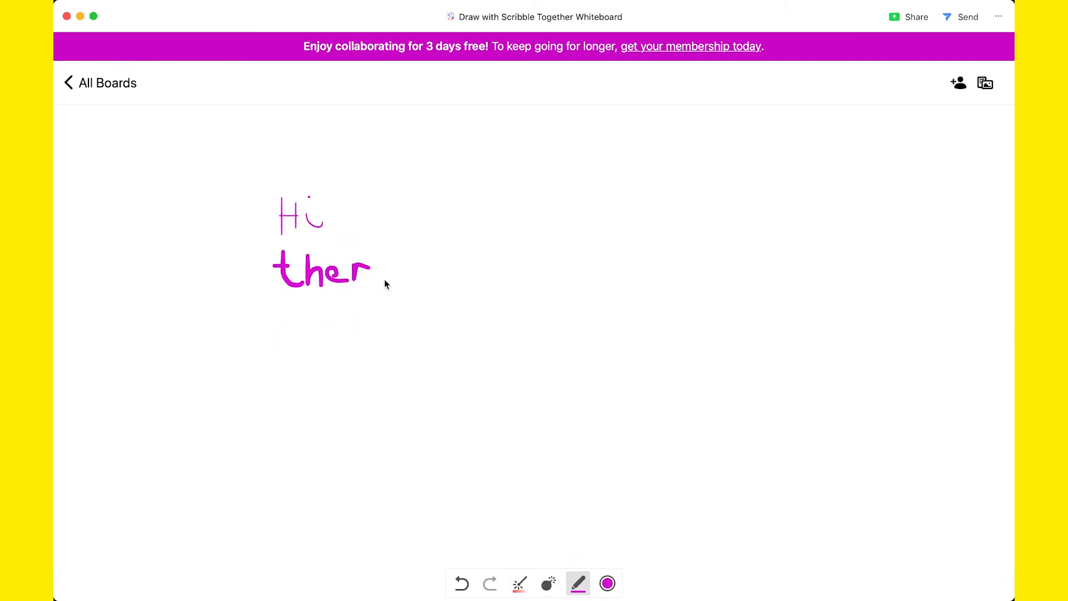
drag(395, 344, 514, 310)
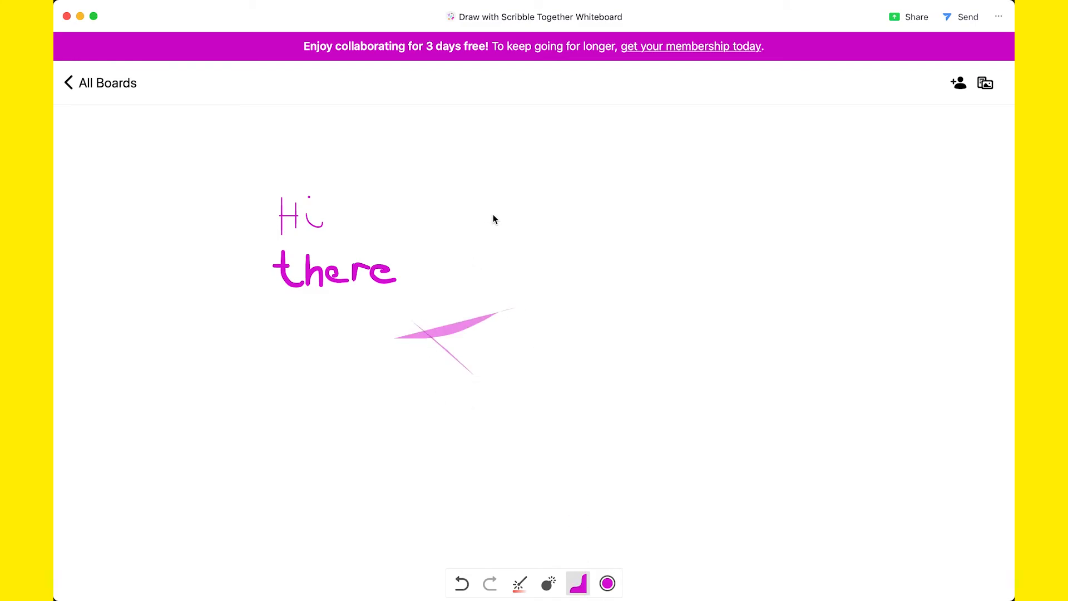